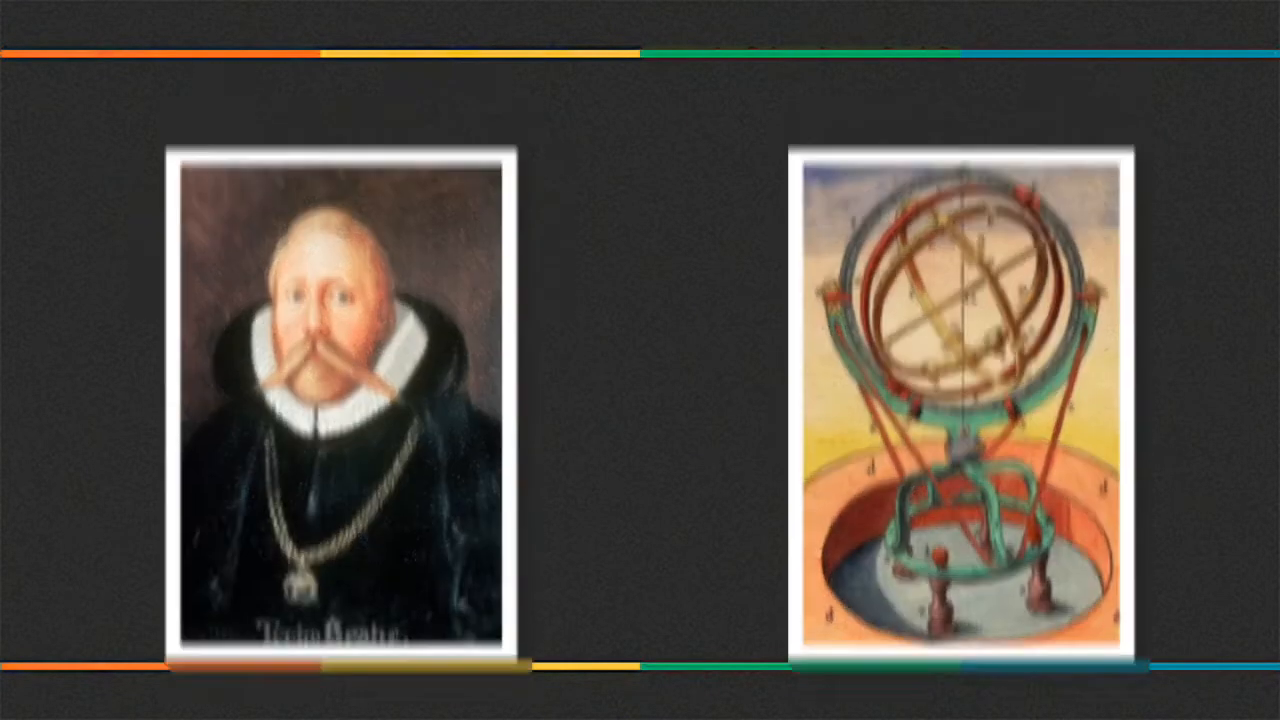
Step: Advance through the Galileo projectile slide to the Einstein spacetime-curvature slide
{"action": "key", "text": "Right"}
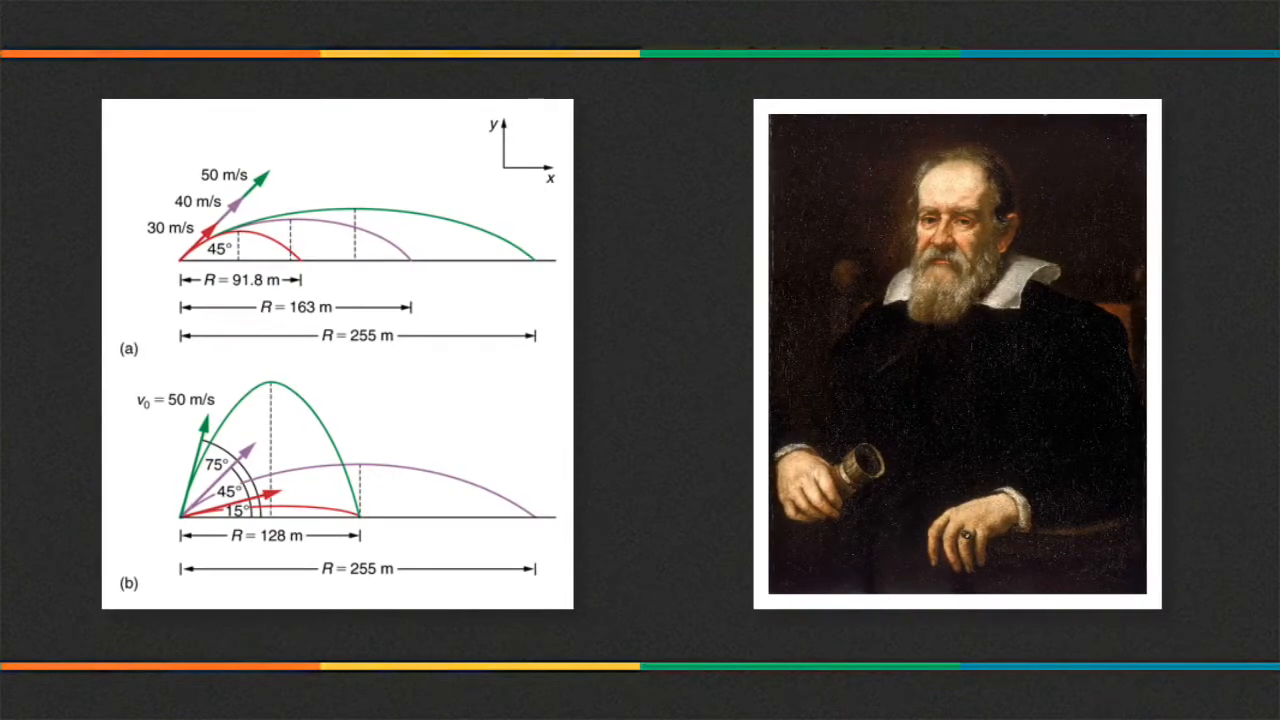
{"action": "key", "text": "Right"}
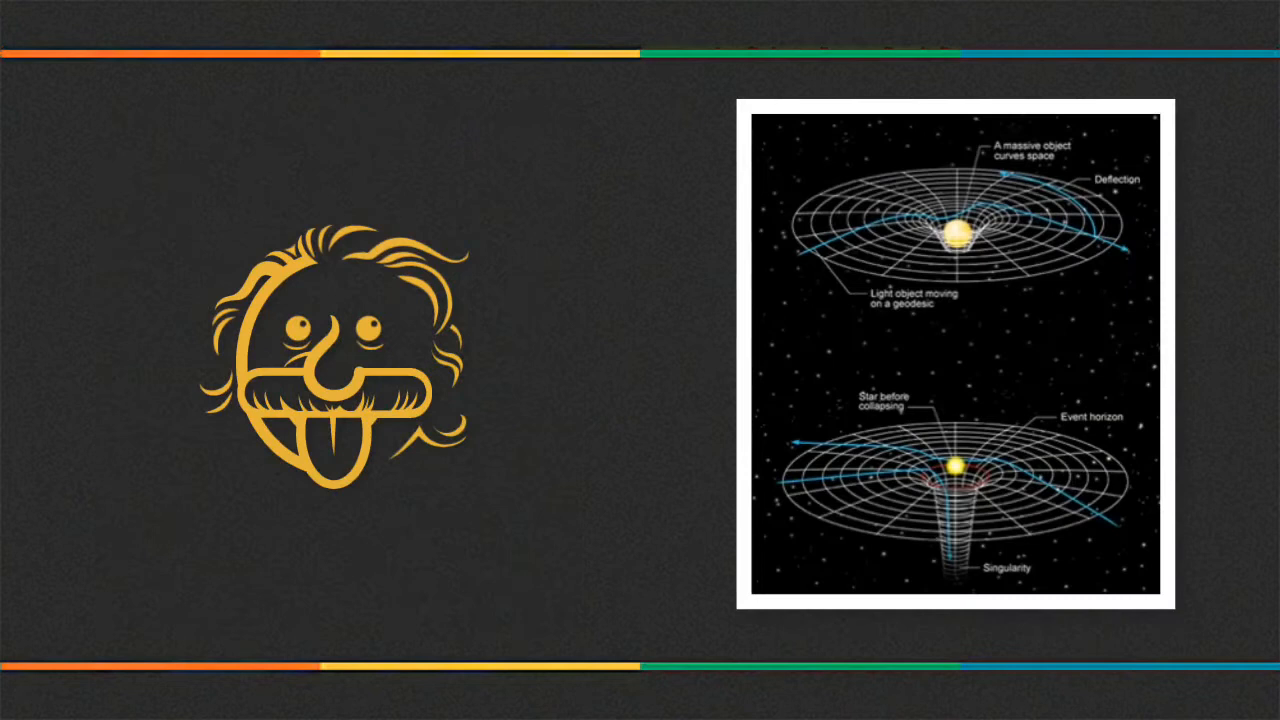